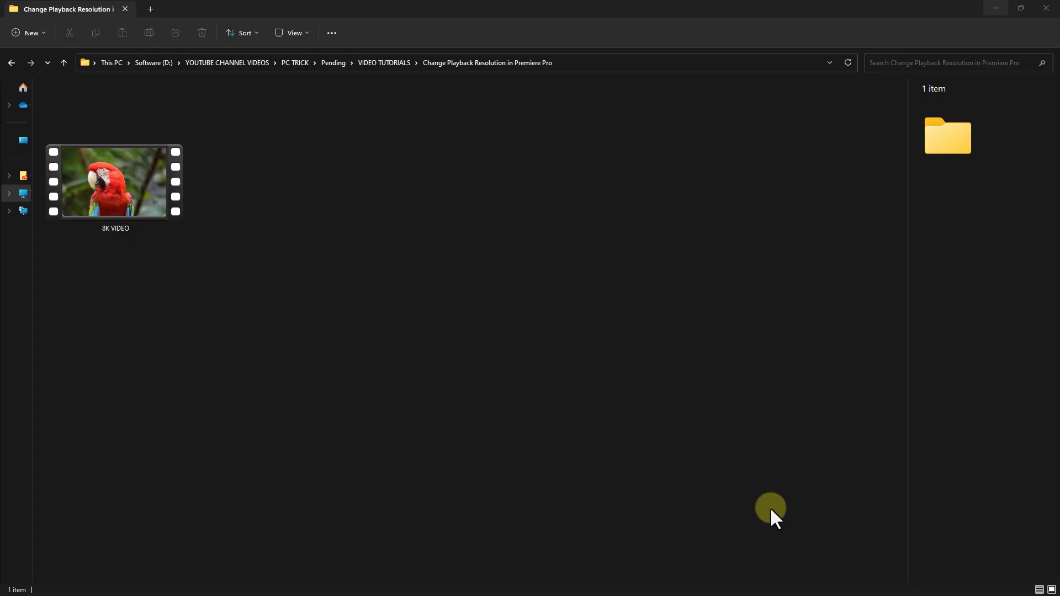
mouse_move(402, 356)
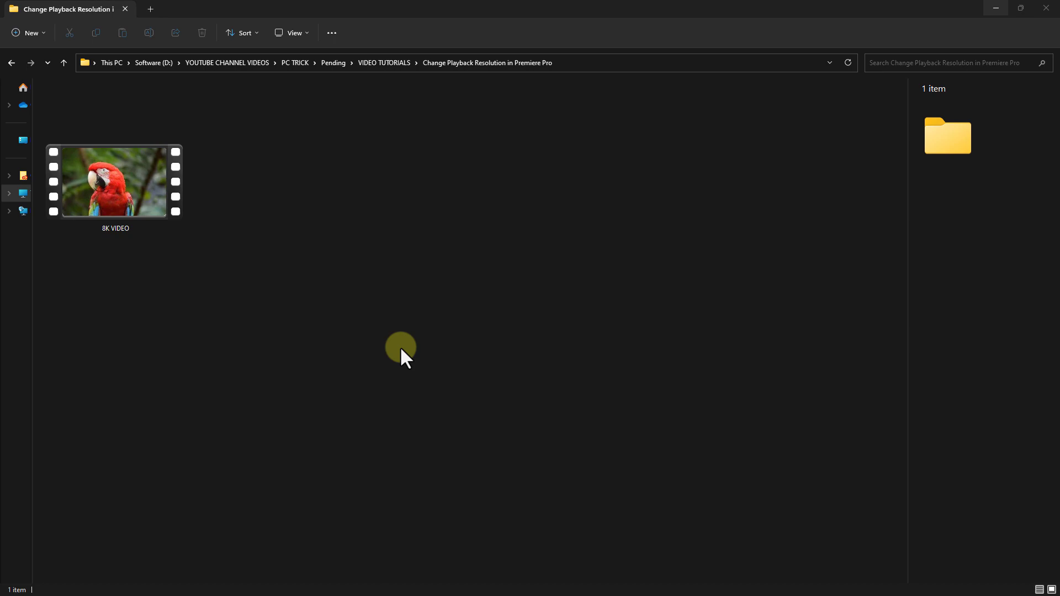
mouse_move(555, 454)
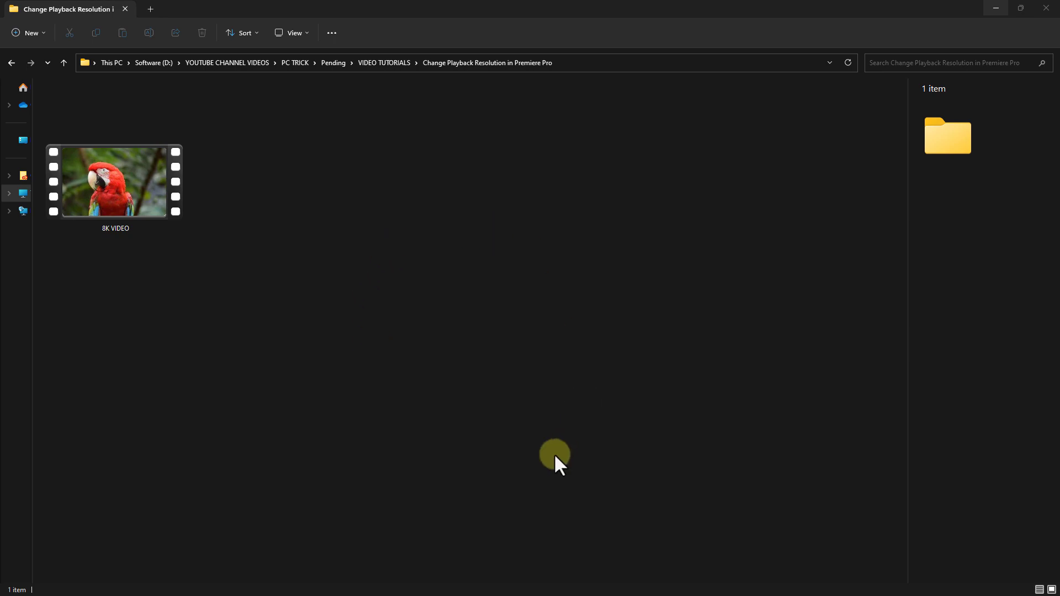
Select the 8K VIDEO file to show its 7680×4320 frame size and 15-second length
click(115, 181)
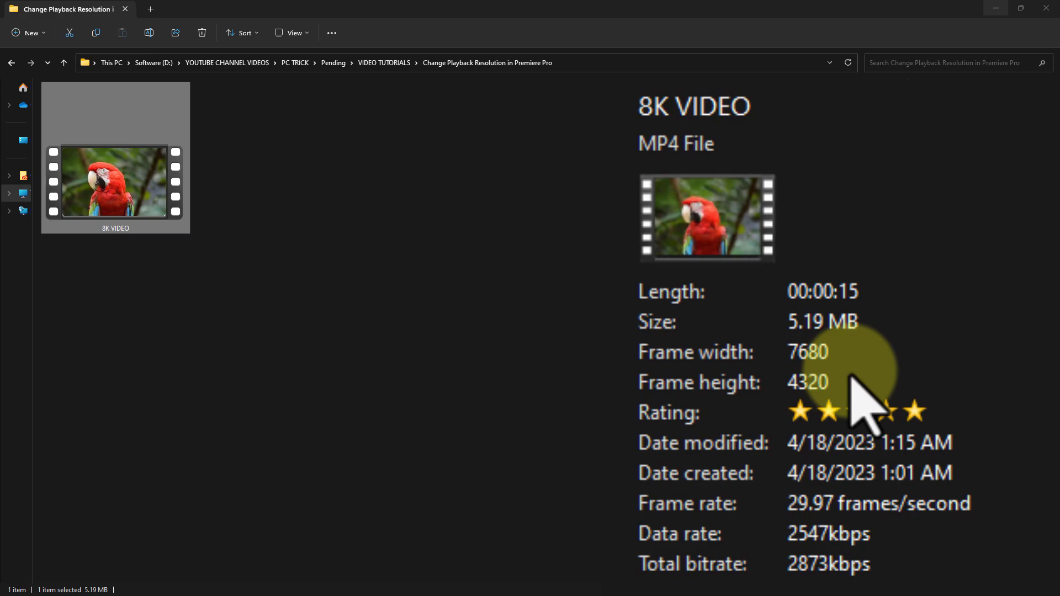
click(115, 181)
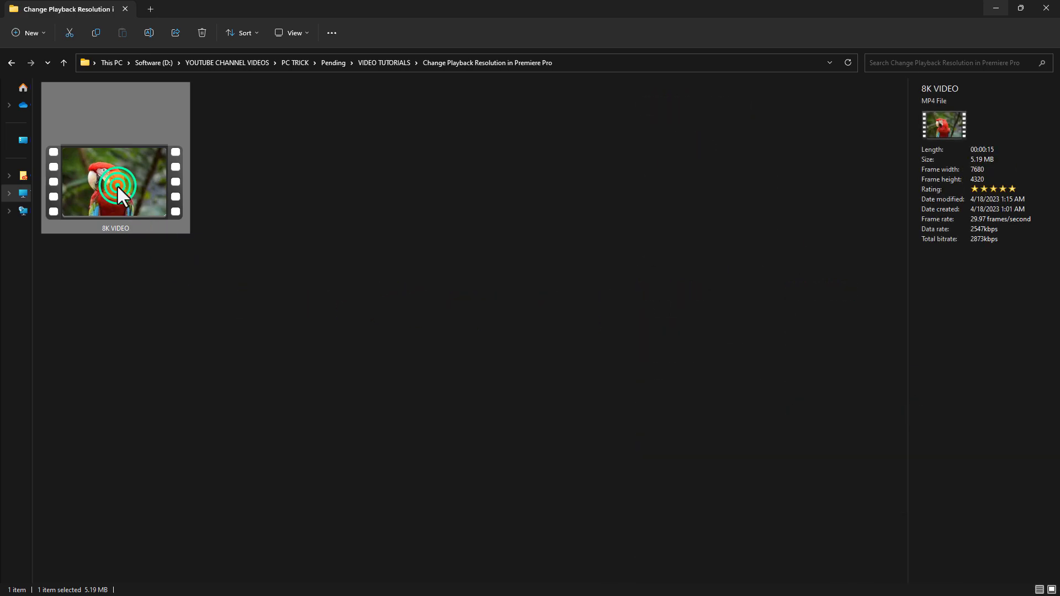
Launch the 8K VIDEO parrot clip in Media Player and start it playing
double_click(115, 181)
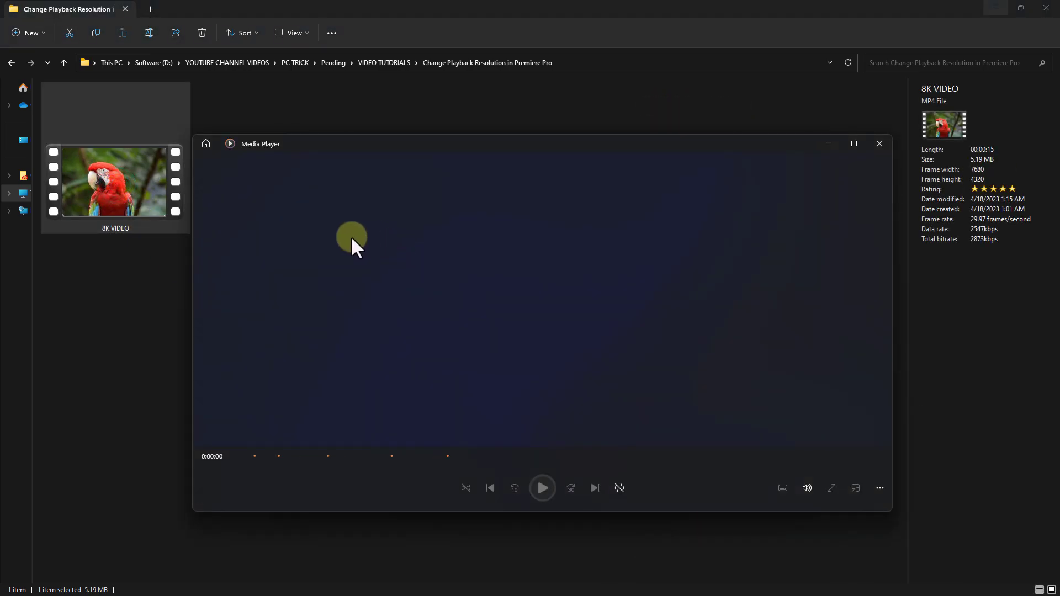
click(542, 487)
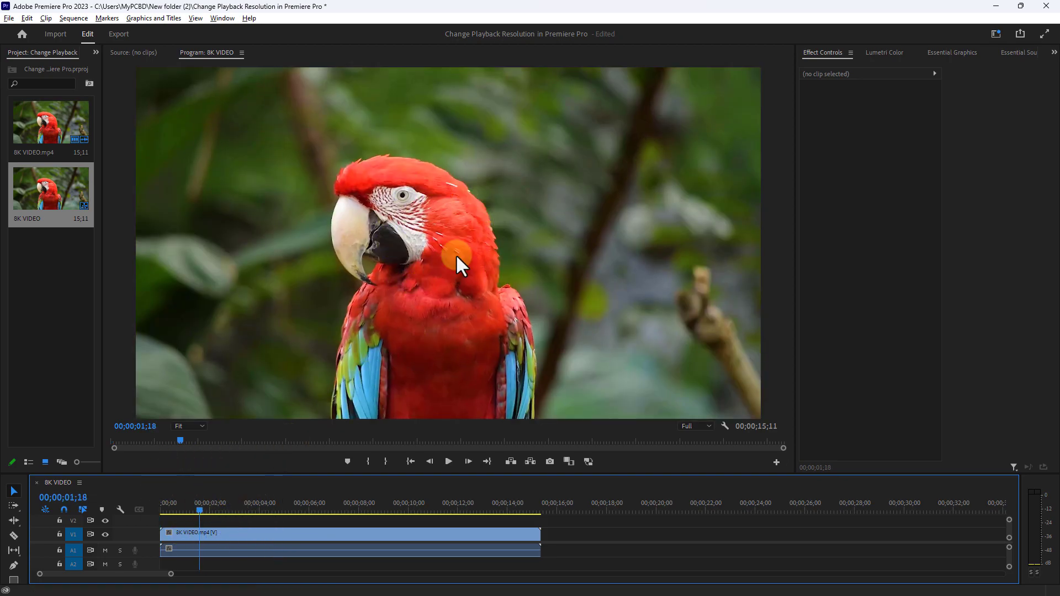
mouse_move(392, 349)
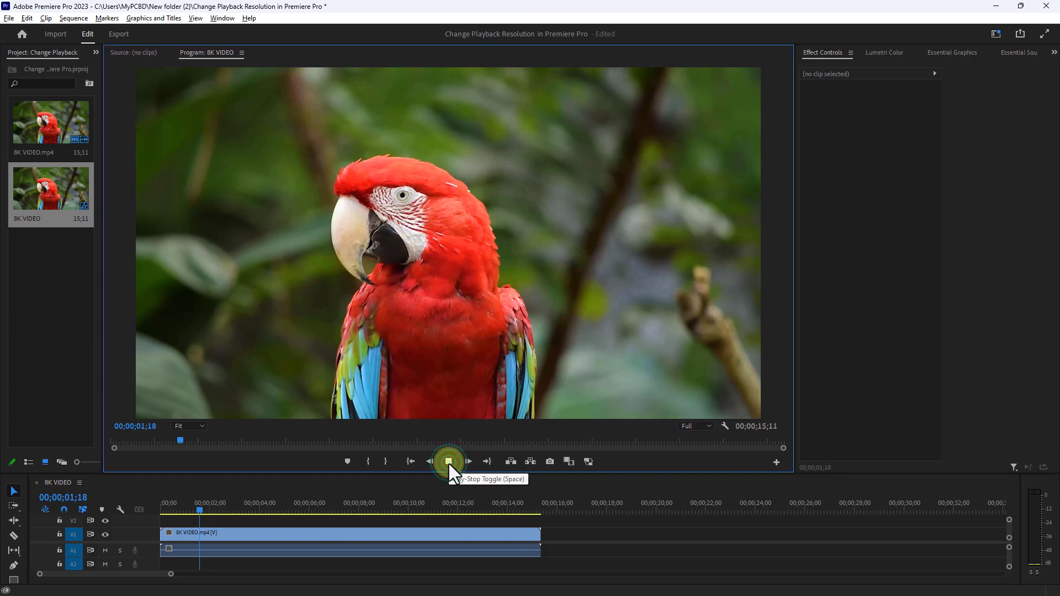
Play the 8K parrot clip at Full resolution and stop near 11 seconds
click(448, 462)
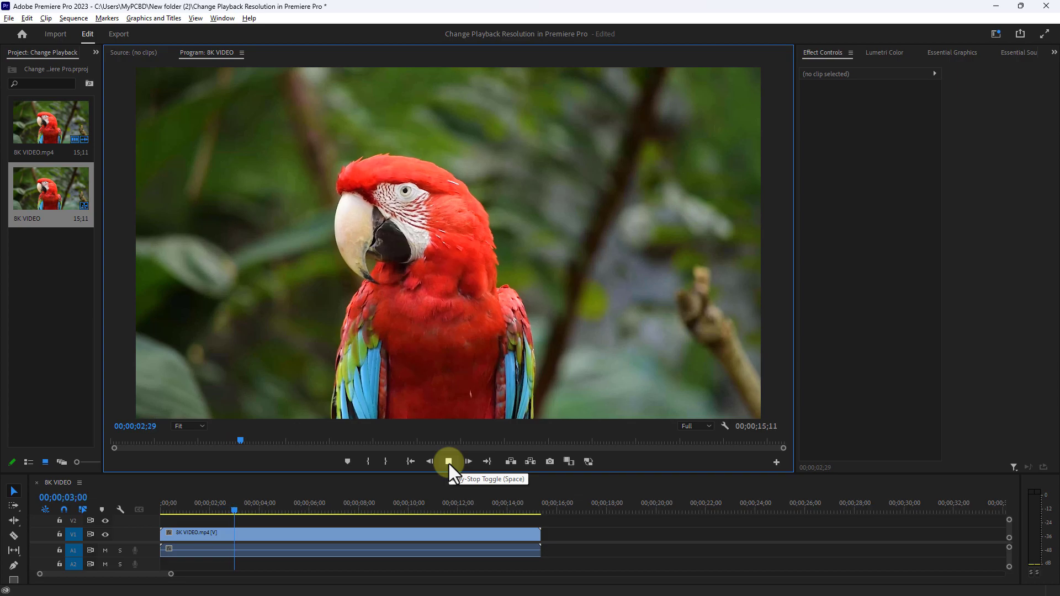
click(448, 461)
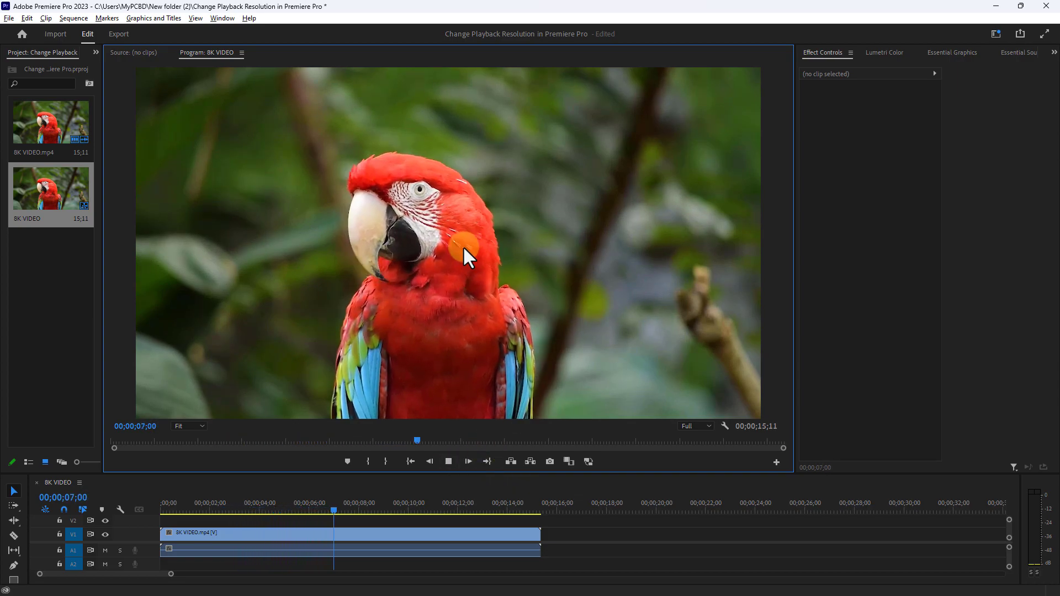
click(468, 462)
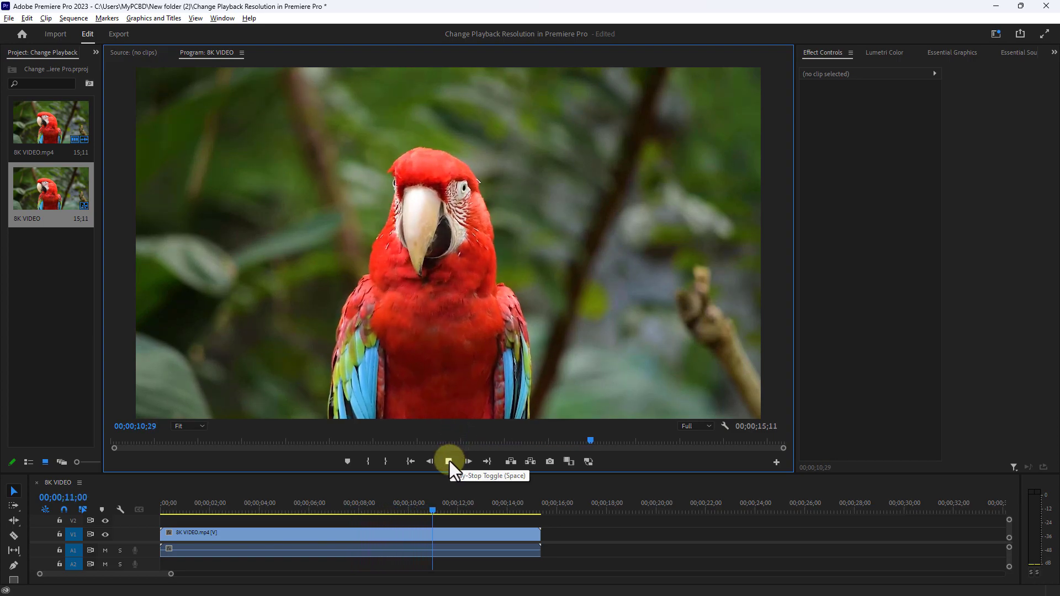
click(449, 462)
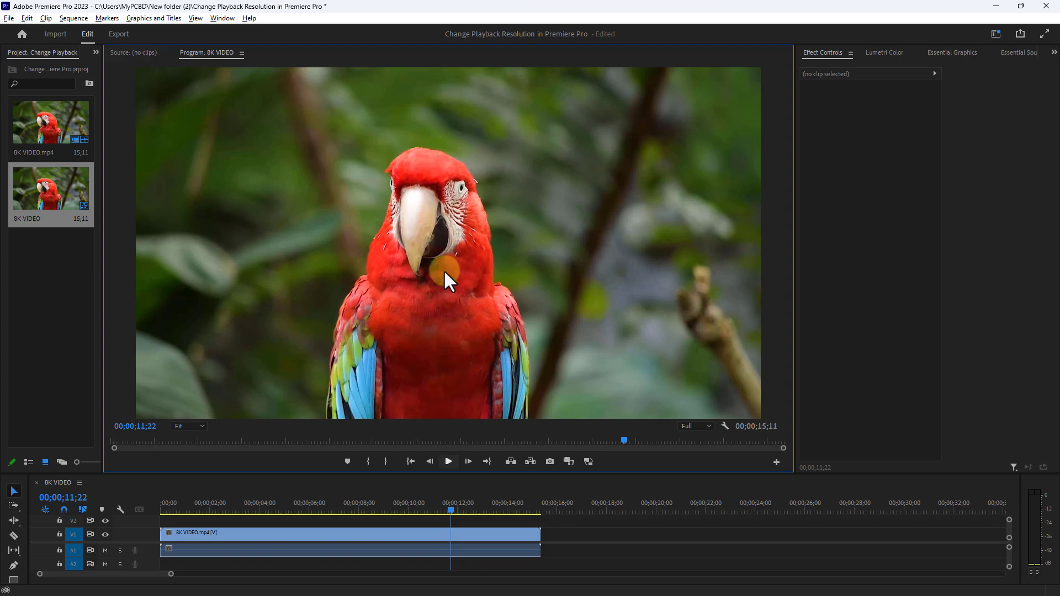
mouse_move(700, 463)
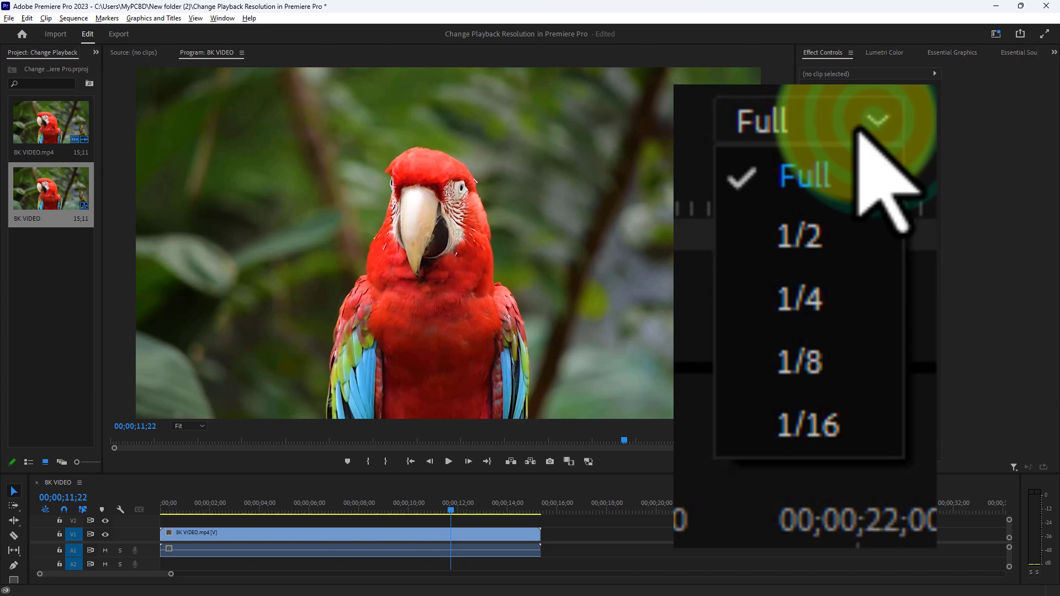
mouse_move(831, 257)
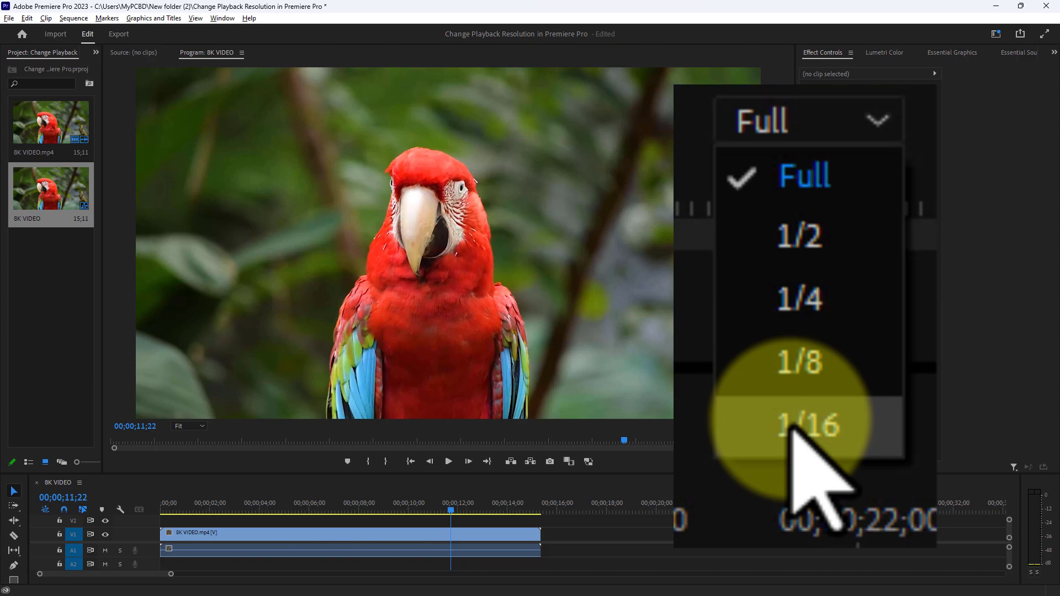
Choose 1/16 as the Program Monitor playback resolution
click(808, 425)
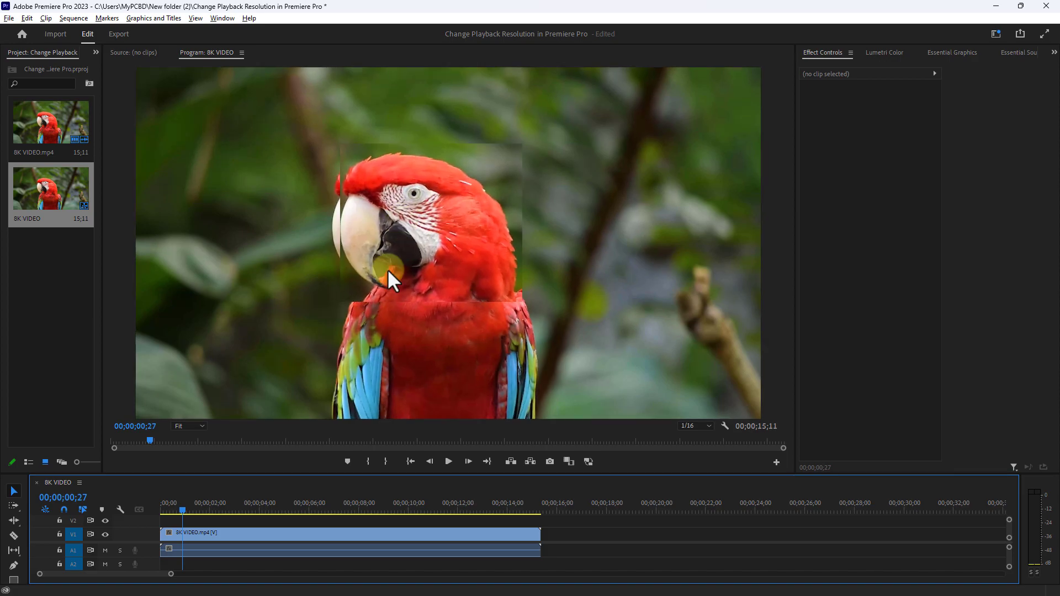
Play the clip at 1/16 resolution to about 11 seconds, stop, and bring up the resolution choices
click(449, 461)
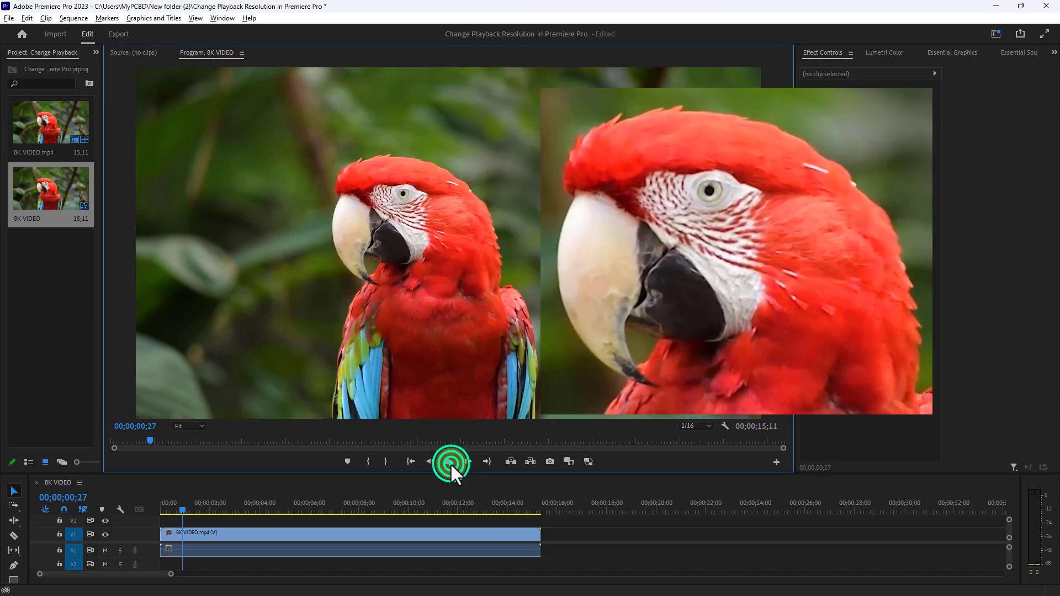
click(449, 462)
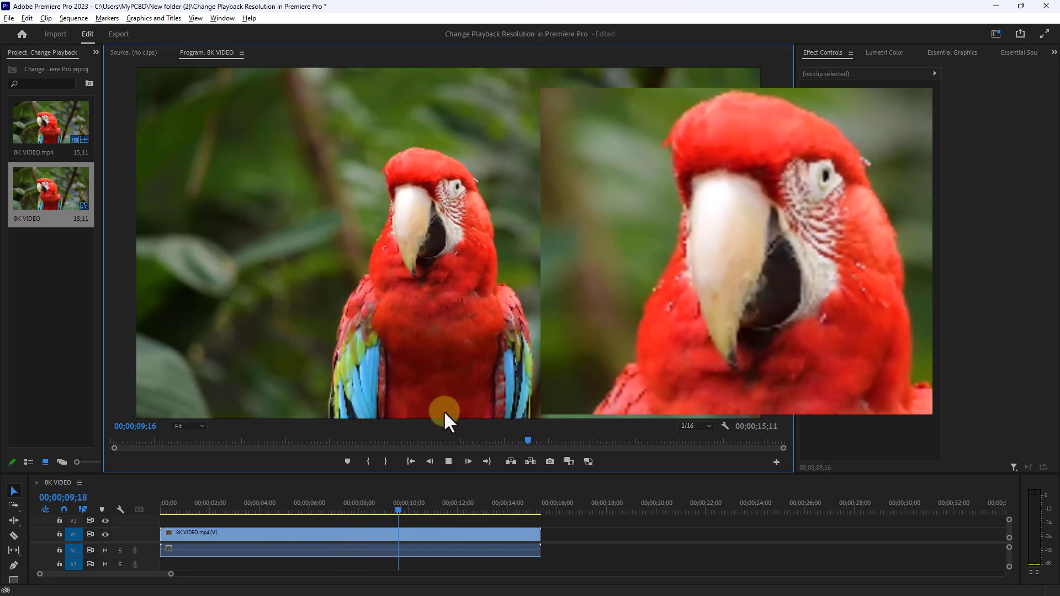
click(446, 461)
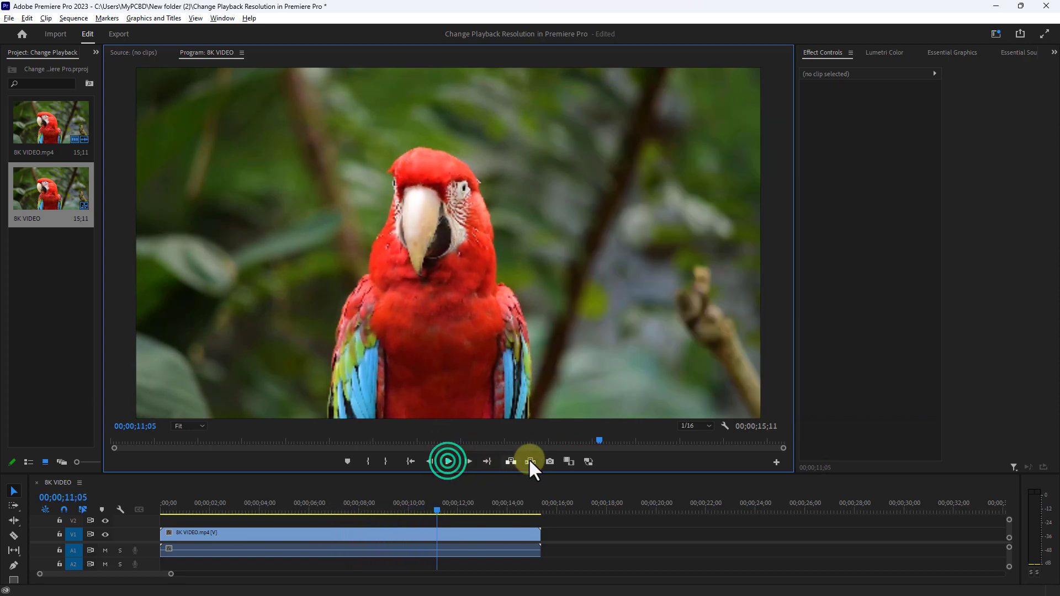
click(693, 426)
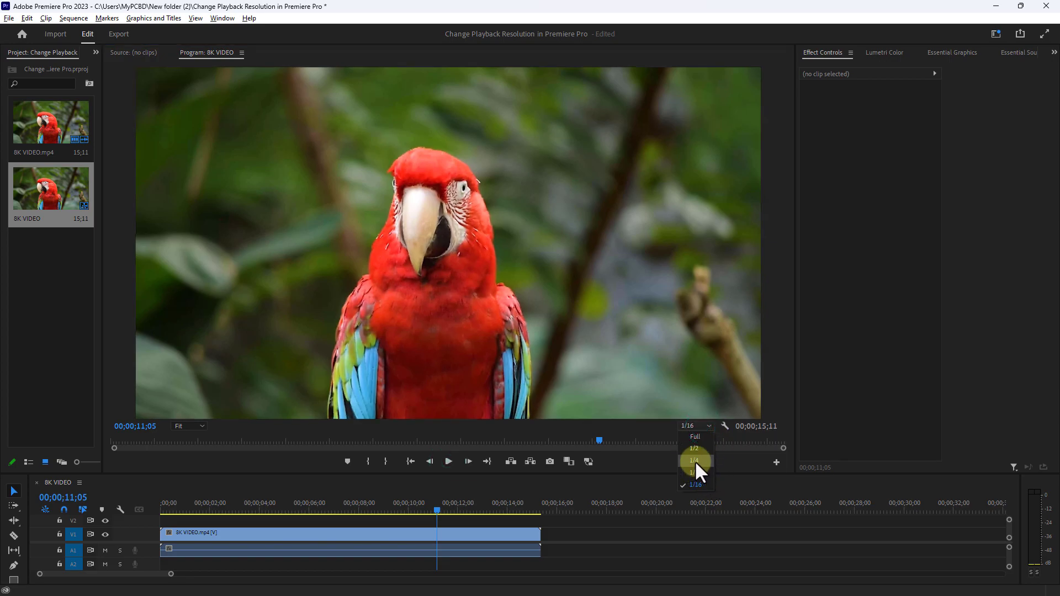
Set playback resolution to 1/4, play the parrot clip to about 5 seconds, and stop
click(694, 460)
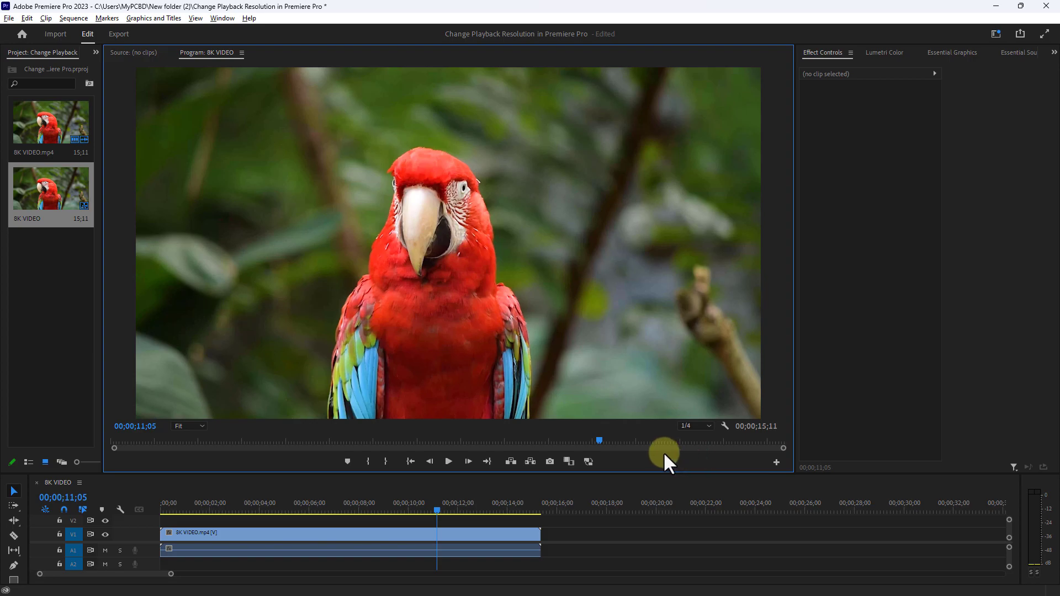
click(219, 506)
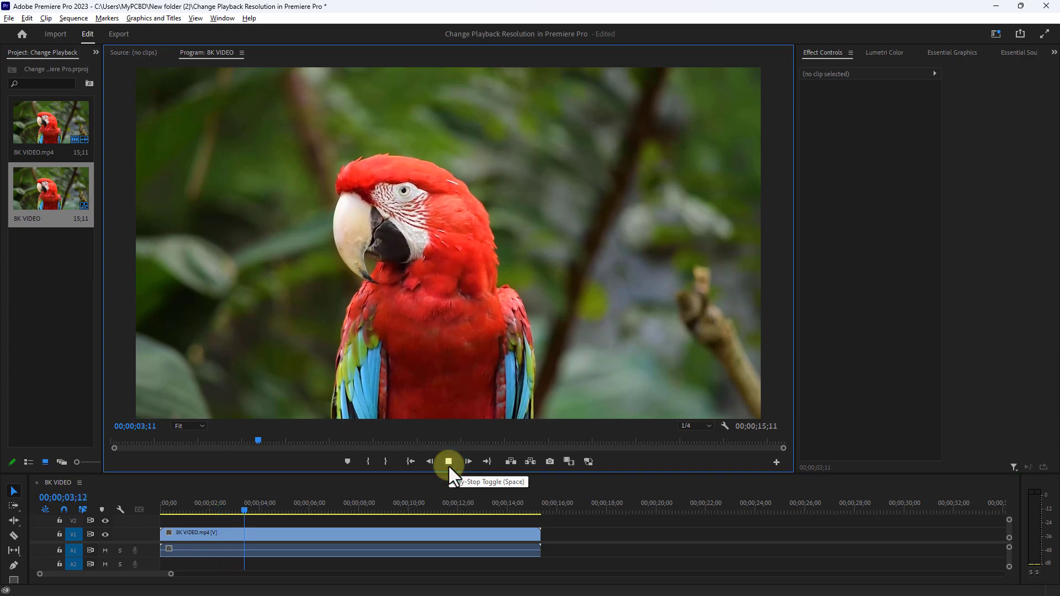
click(448, 462)
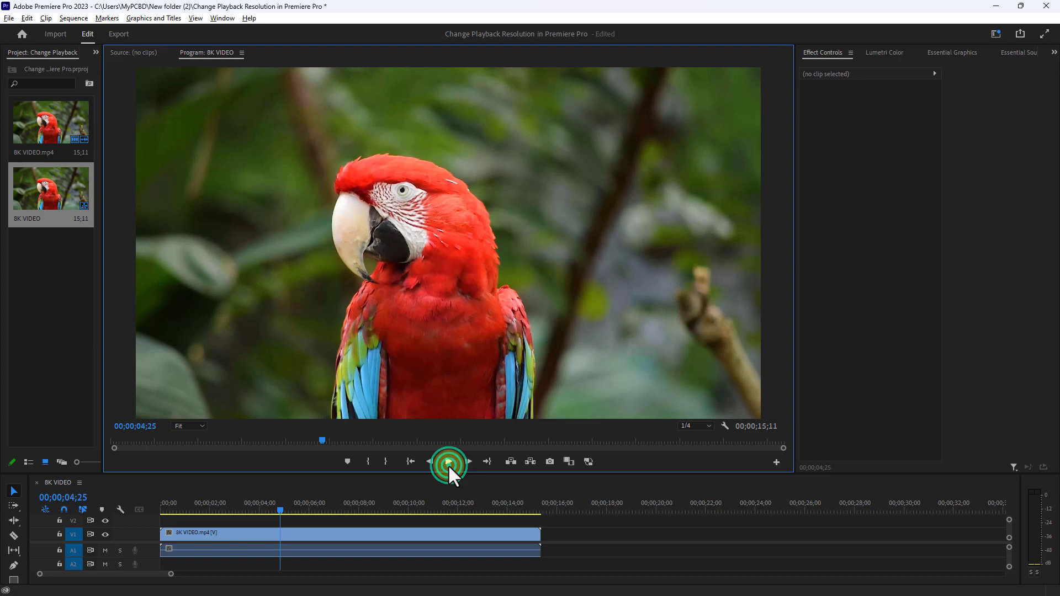
click(693, 425)
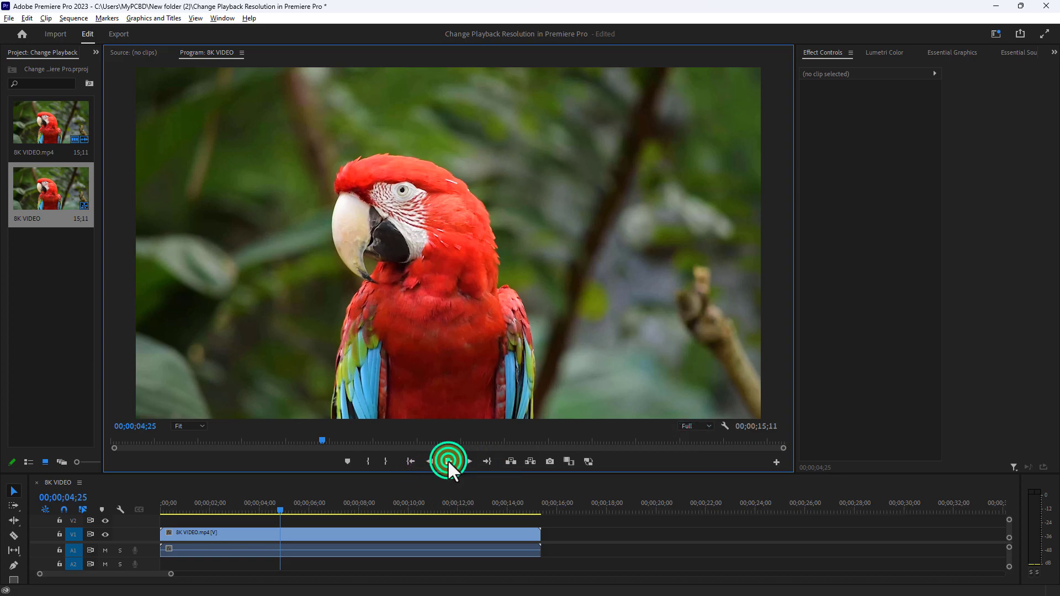
Play the parrot clip again at Full resolution to about 7 seconds
click(448, 461)
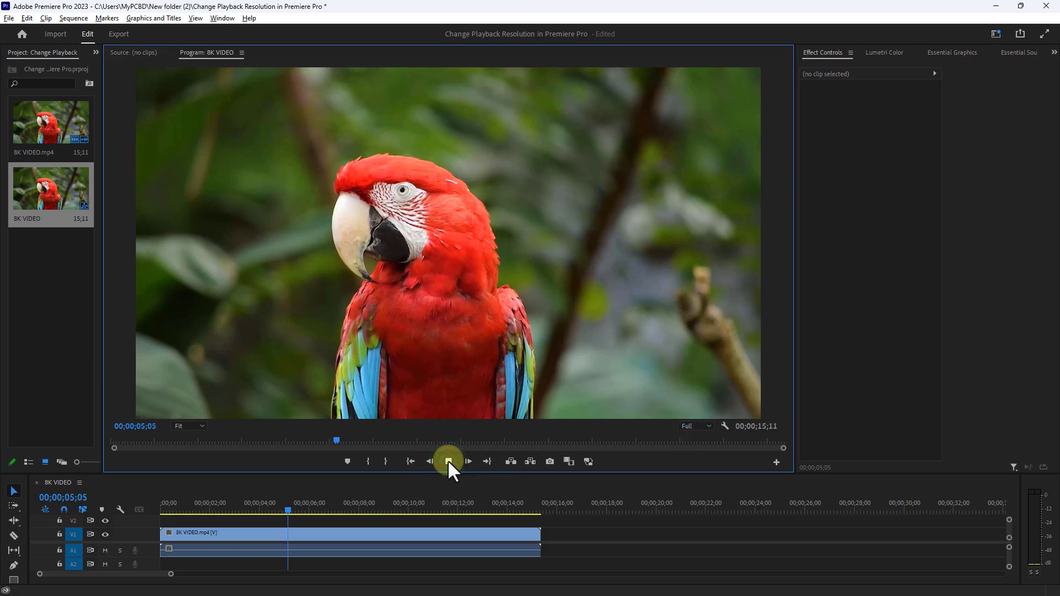
click(448, 462)
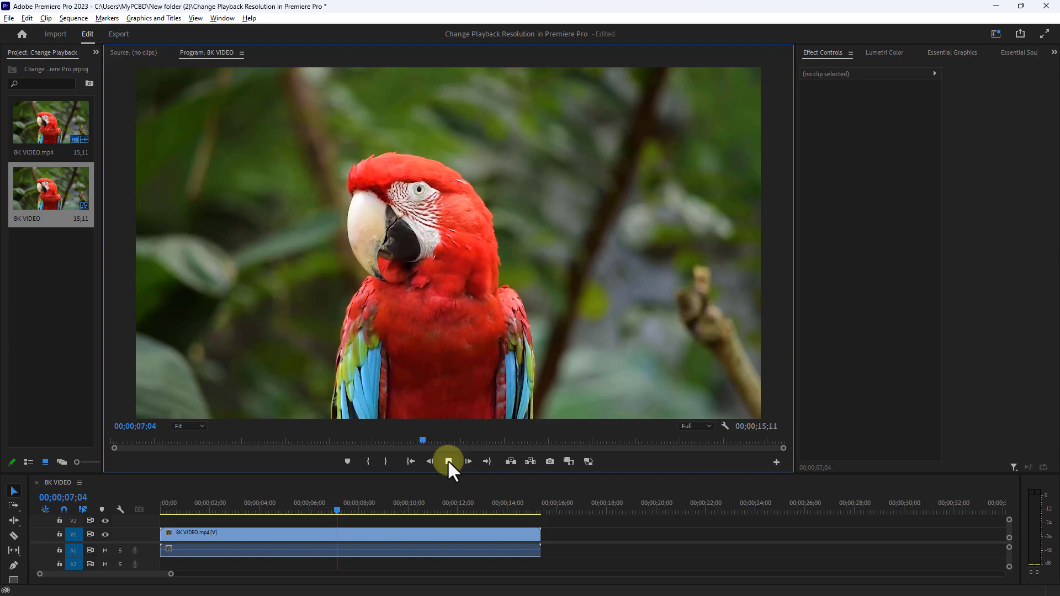